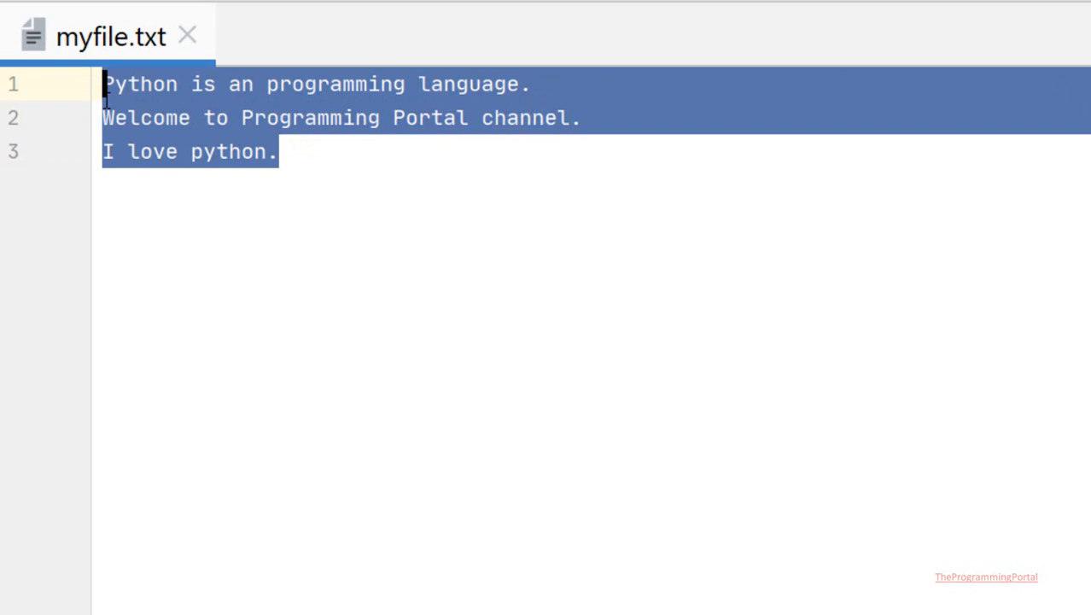
- Write file = open("myfile.txt","r") on line 2 of CountWordsInTextFile.py
click(280, 150)
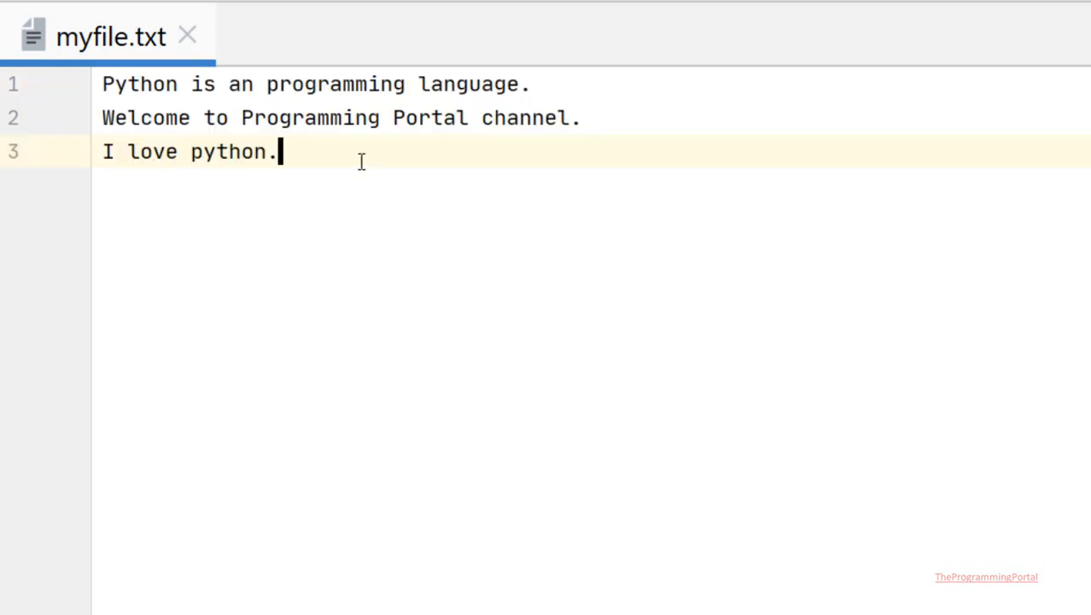
click(424, 36)
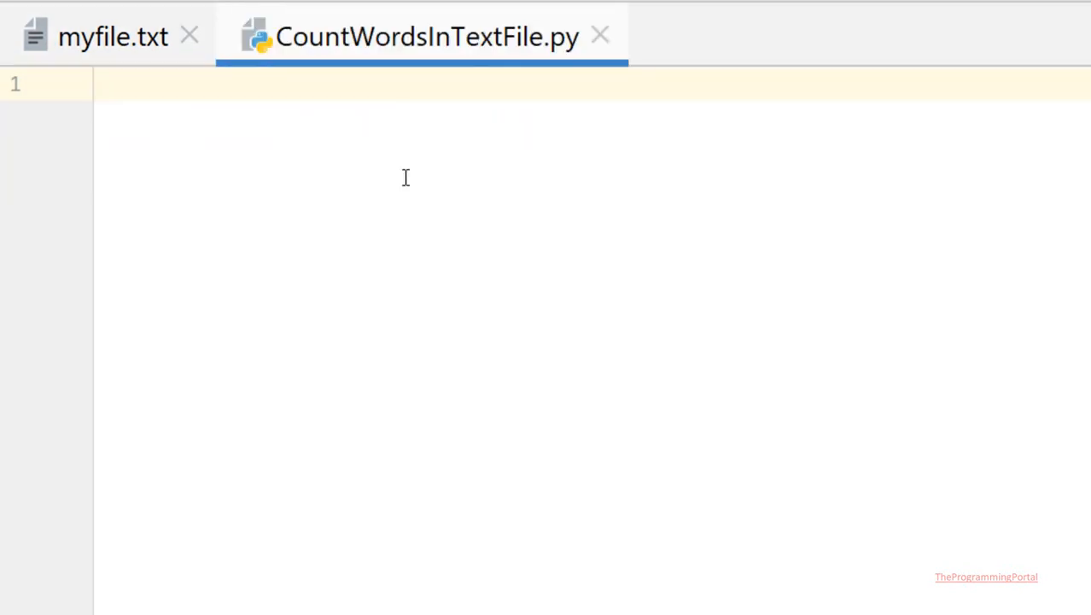
mouse_move(323, 113)
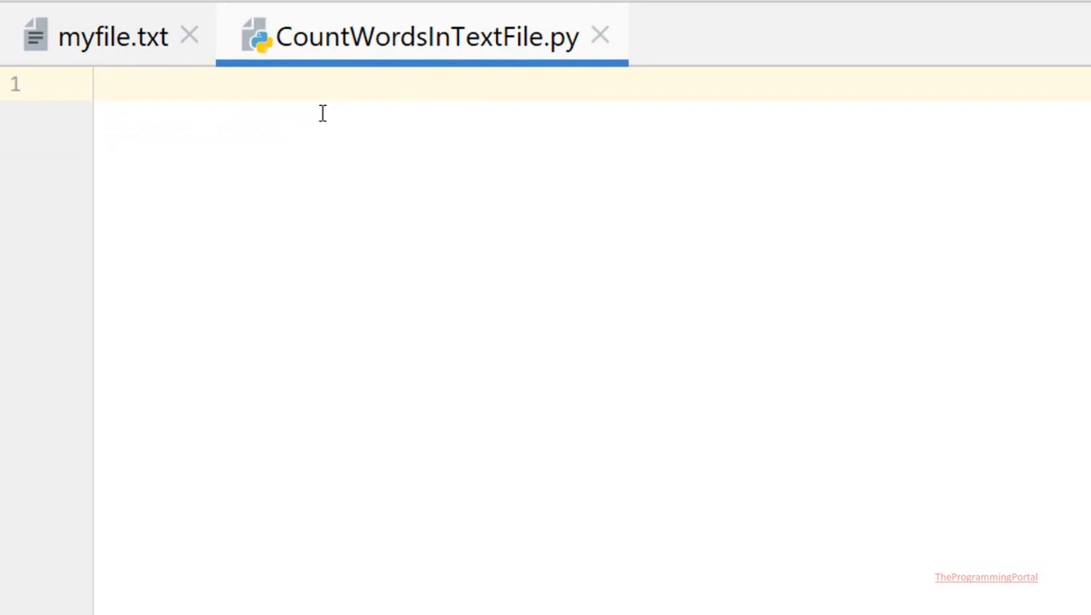
key(enter)
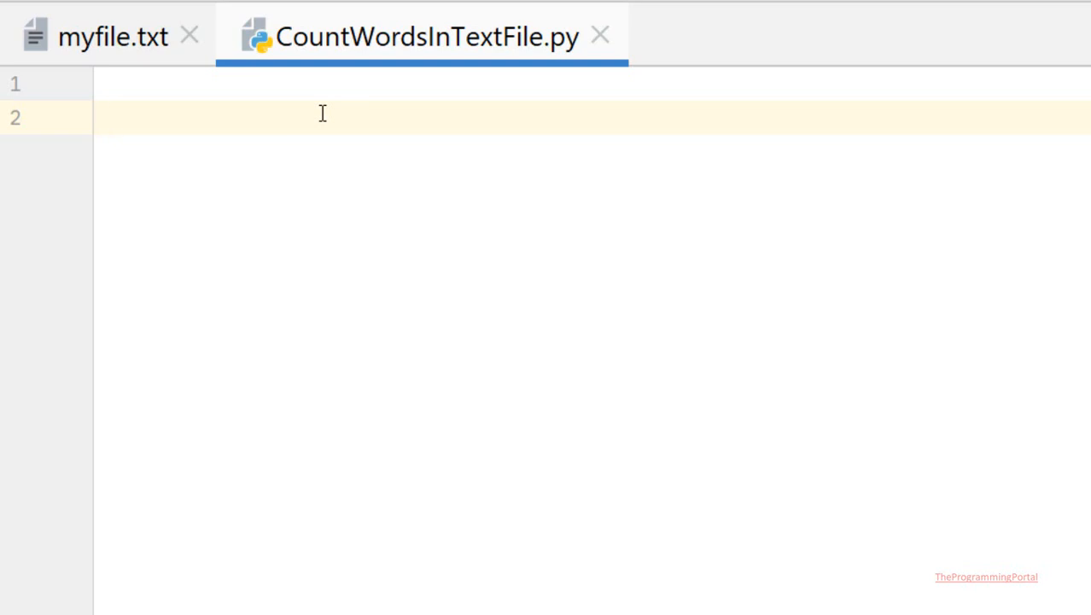
text(f)
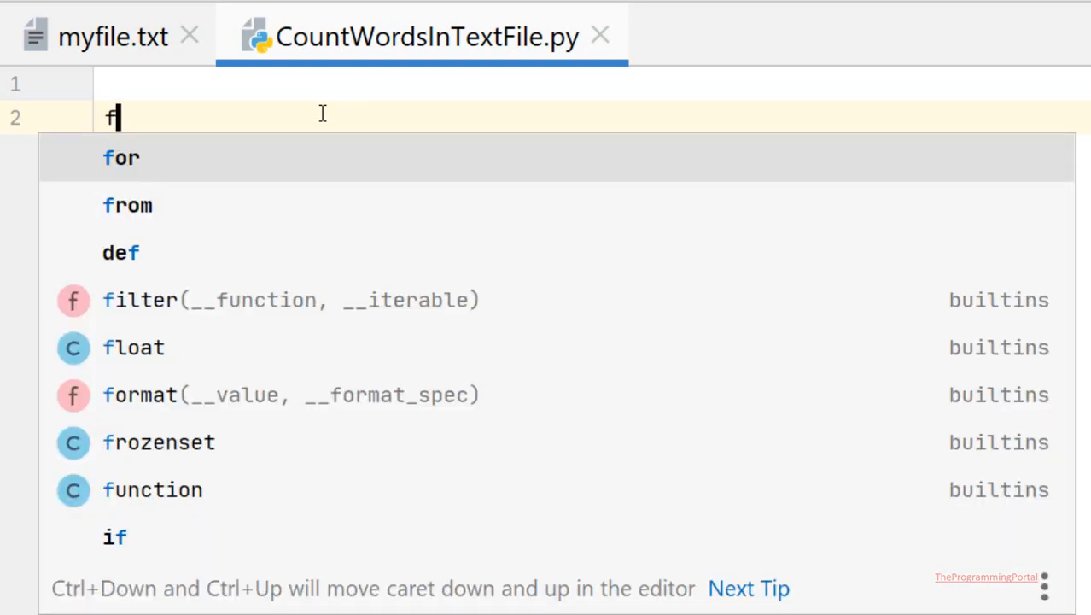
text(ile =)
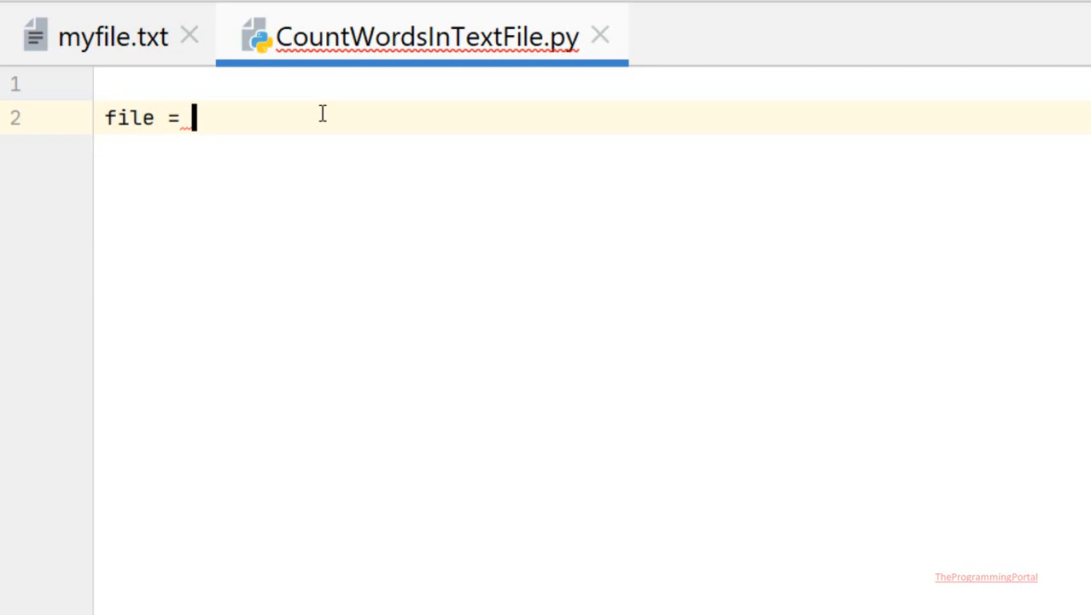
text(open()
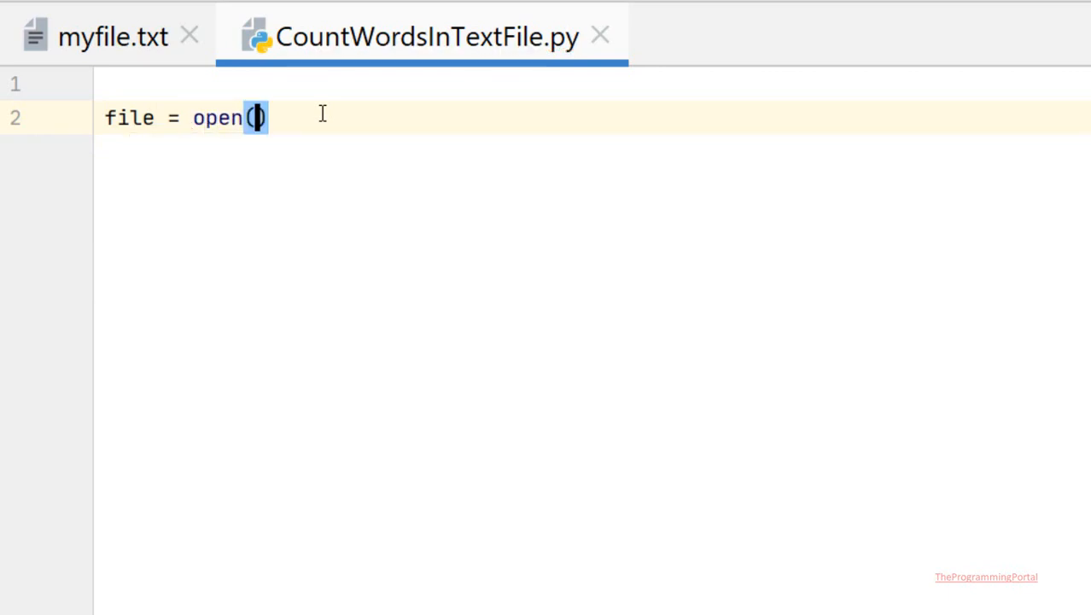
text("",)
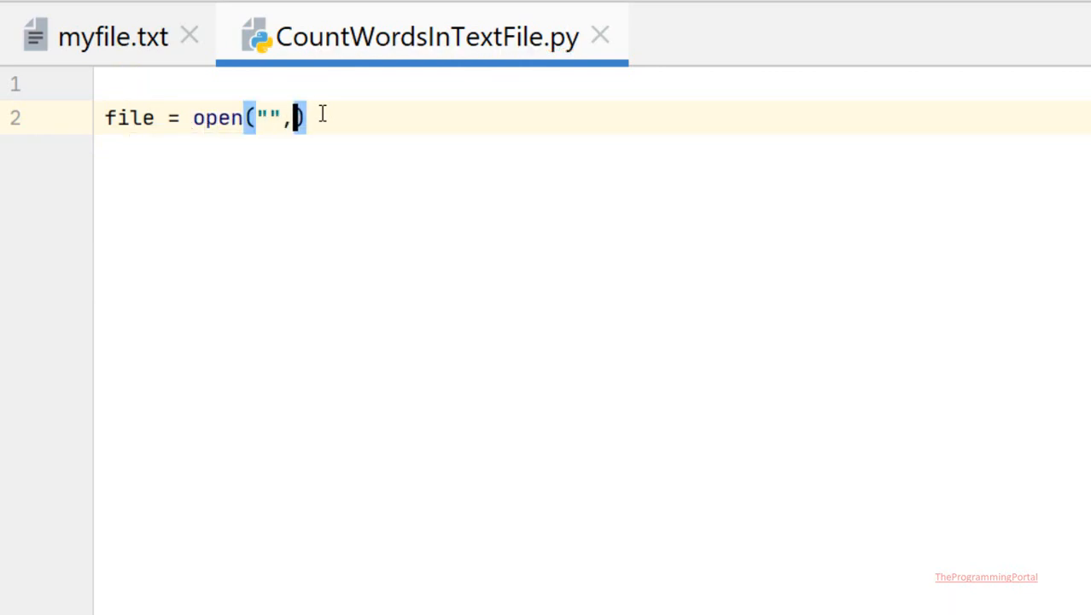
text("")
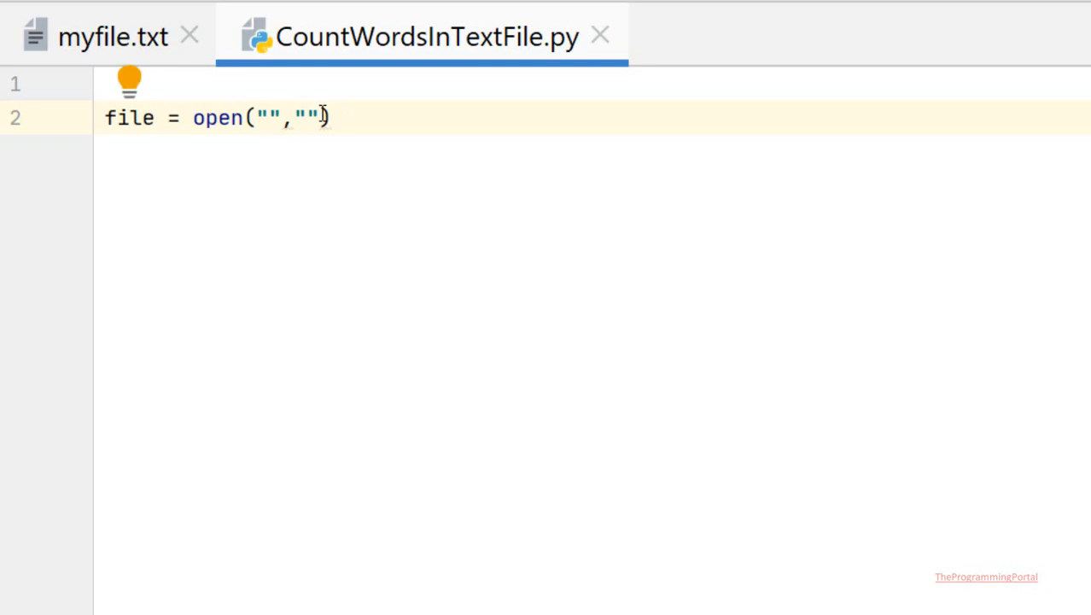
text(myfile.txt)
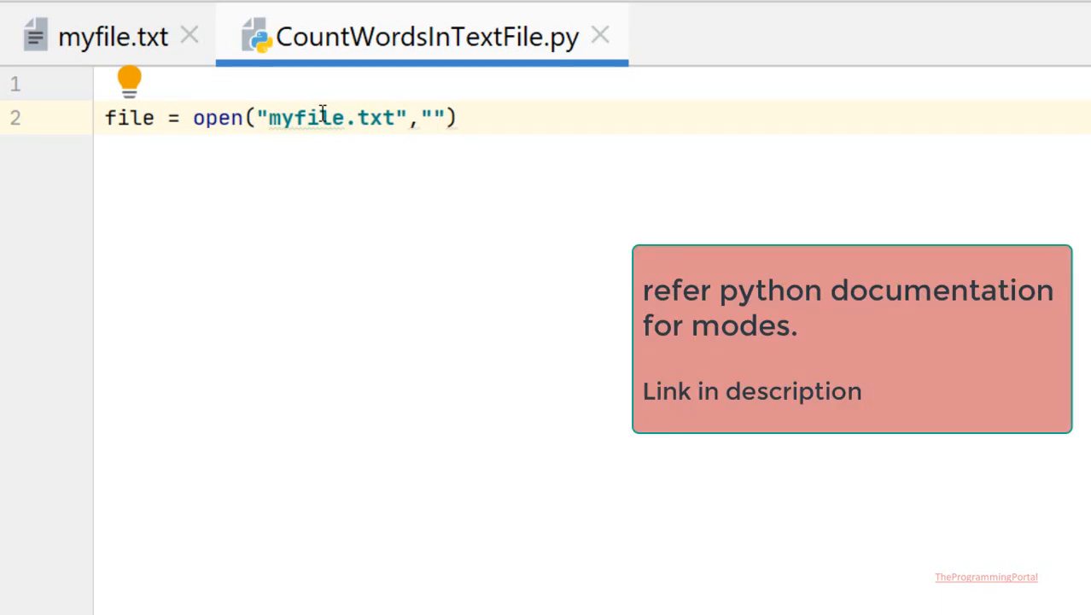
text(r)
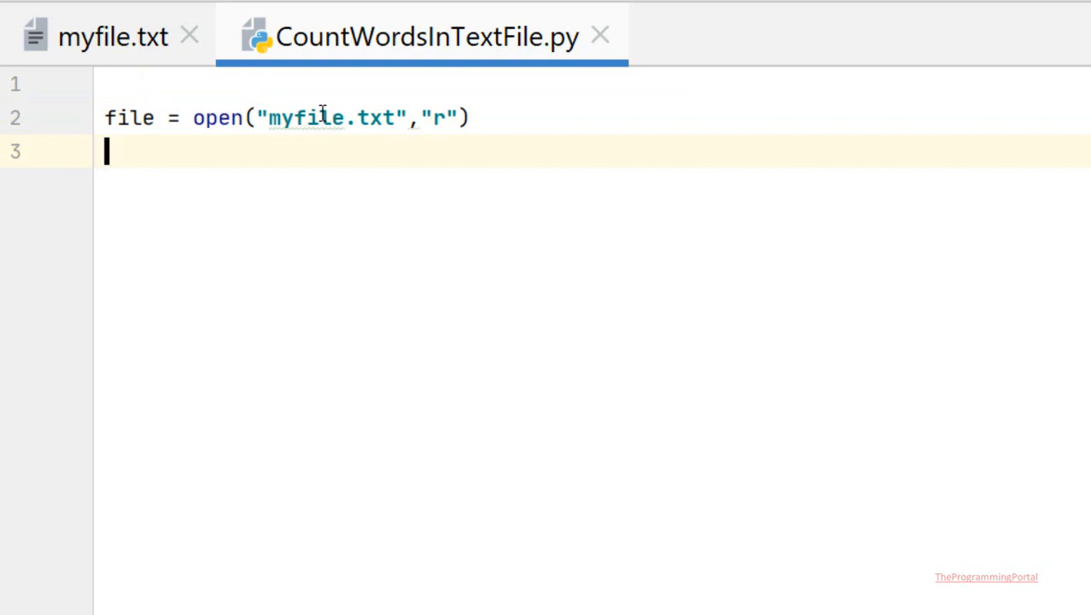
- Write count = 0 on line 3 and start the for line in file: loop on line 4
text(count)
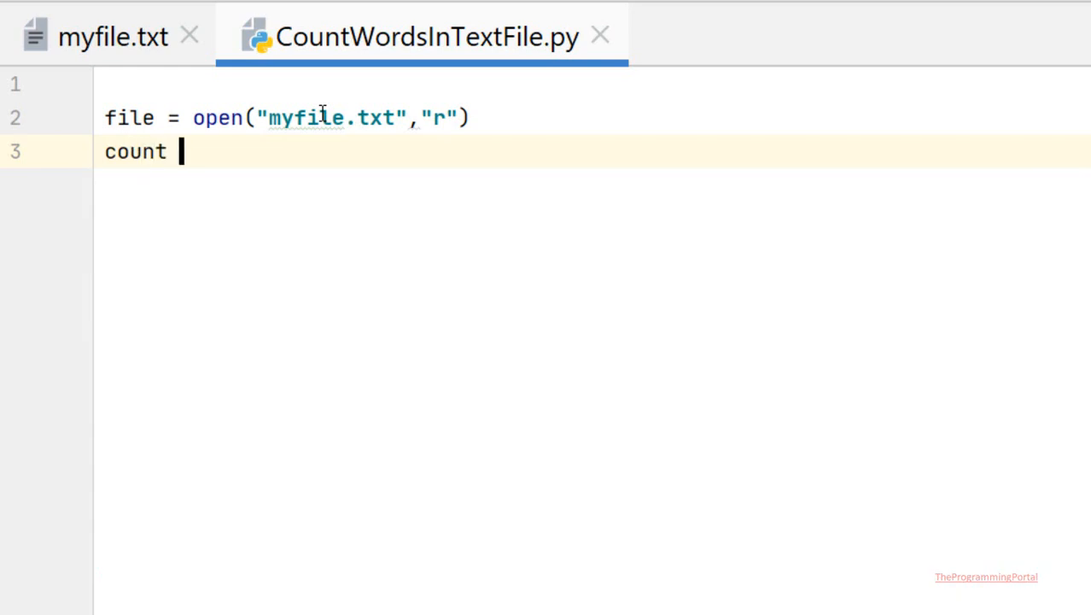
text(= 0)
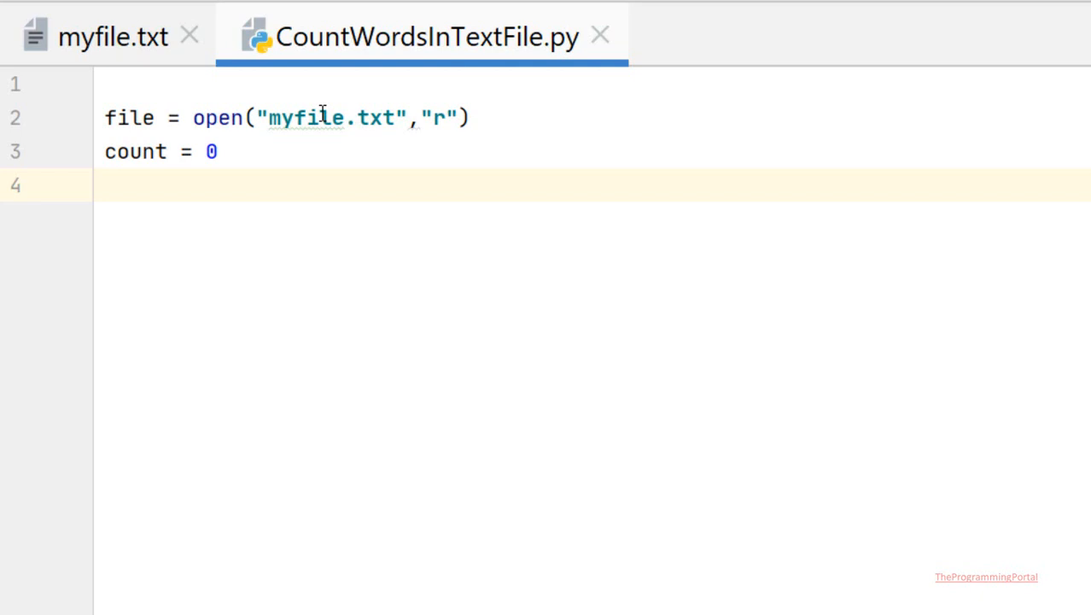
click(108, 184)
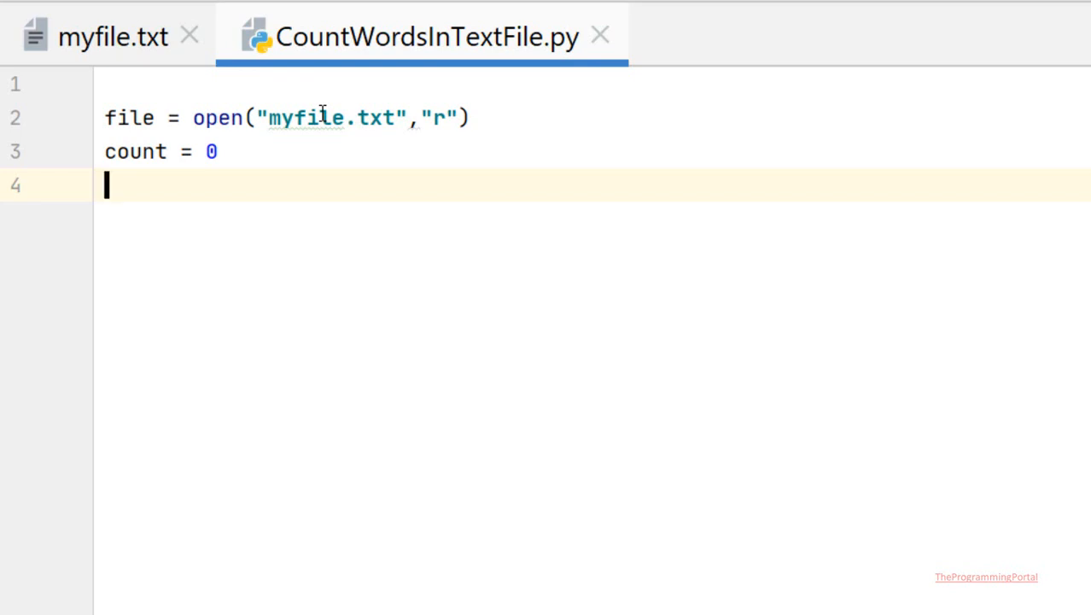
text(for line in file:)
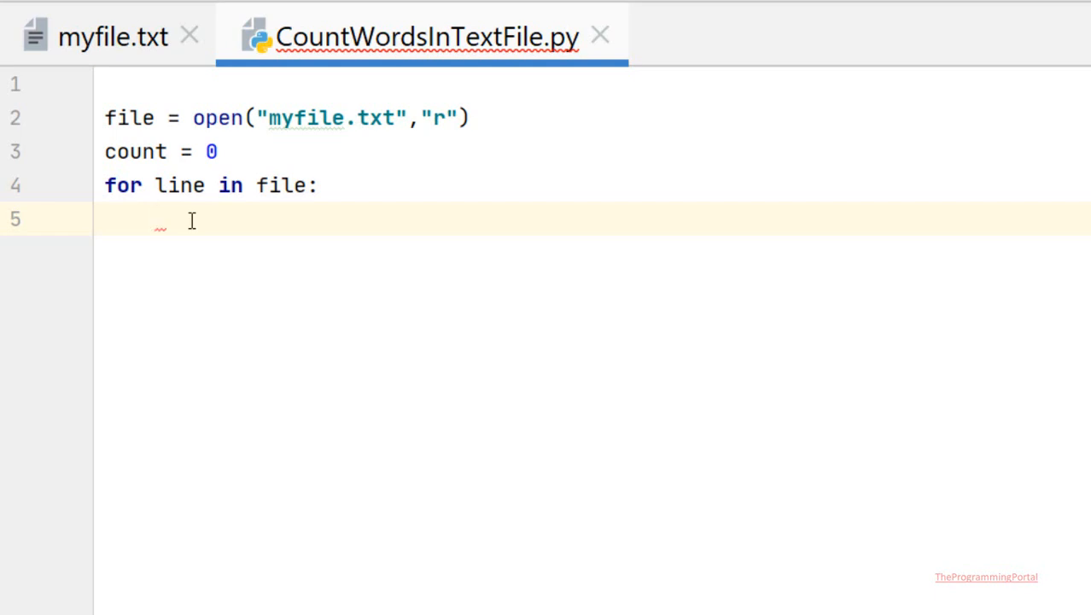
- Split each line on spaces into words with words = line.split(" ")
text(words = line.spl)
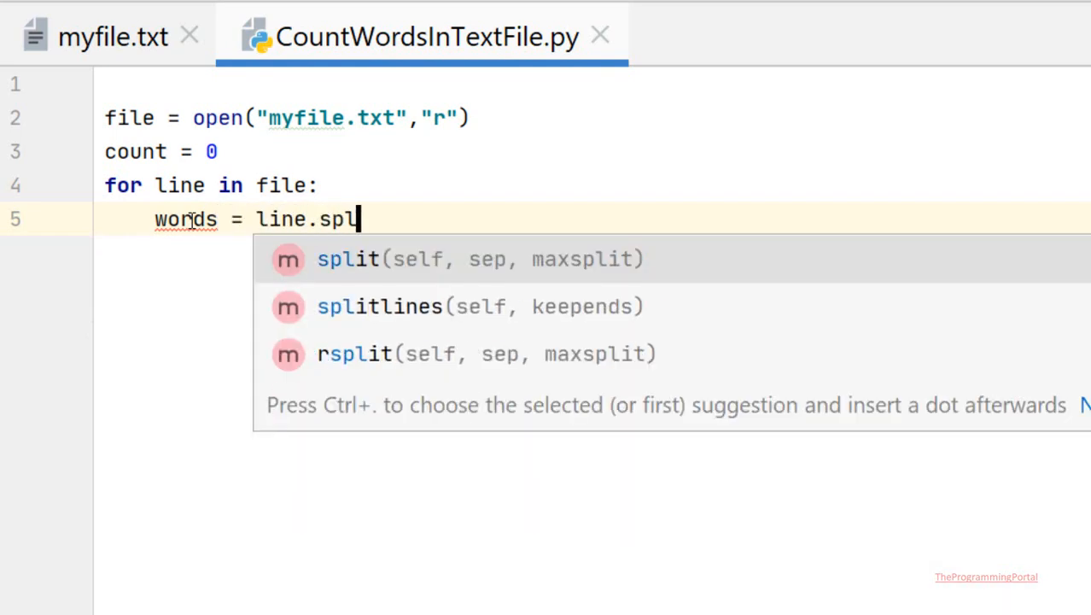
click(345, 260)
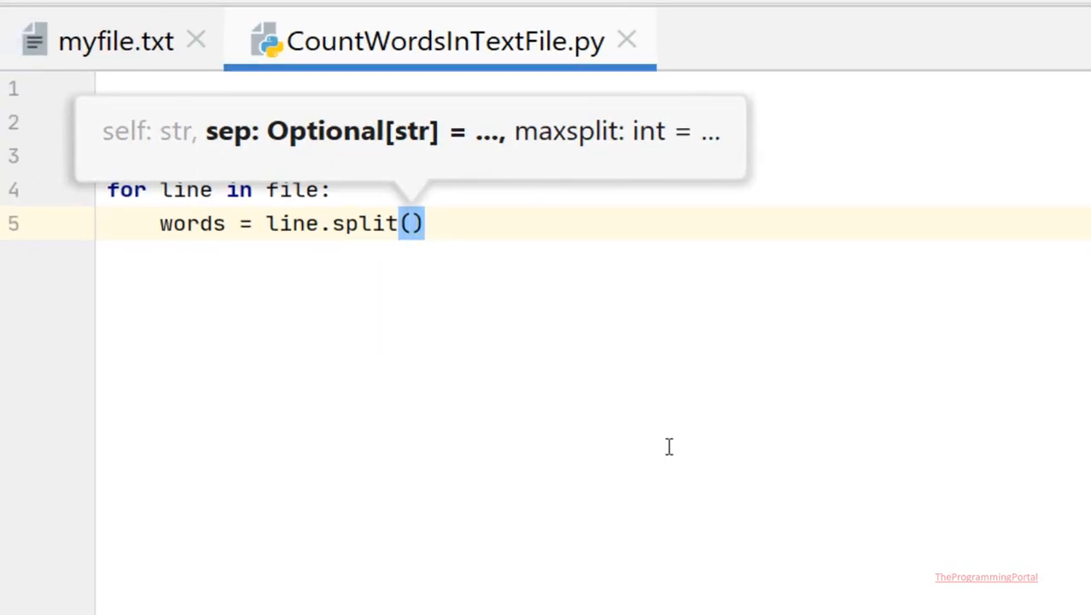
text("")
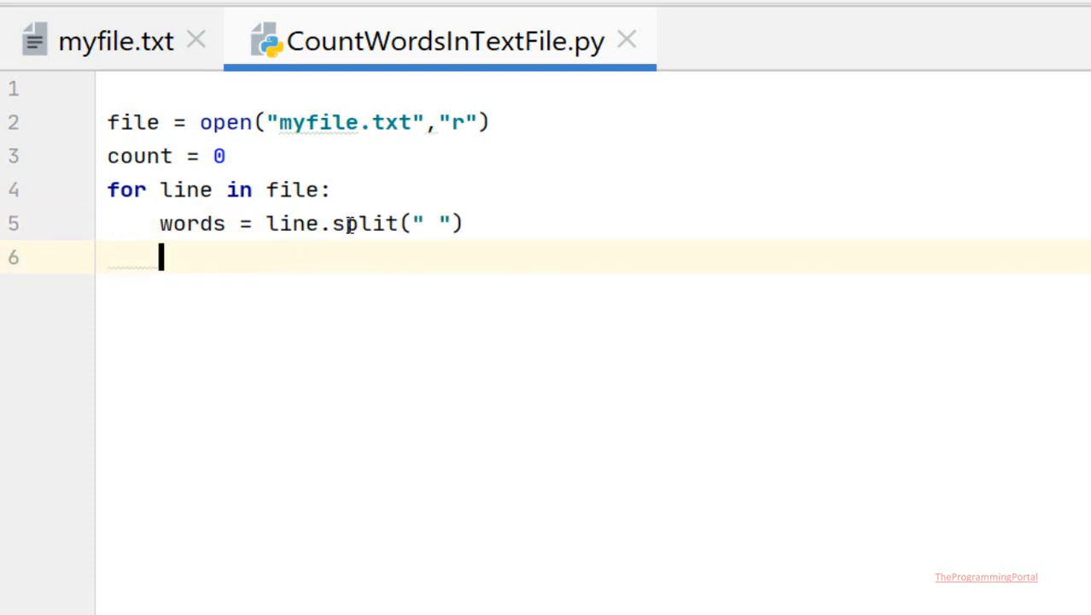
drag(266, 222, 464, 222)
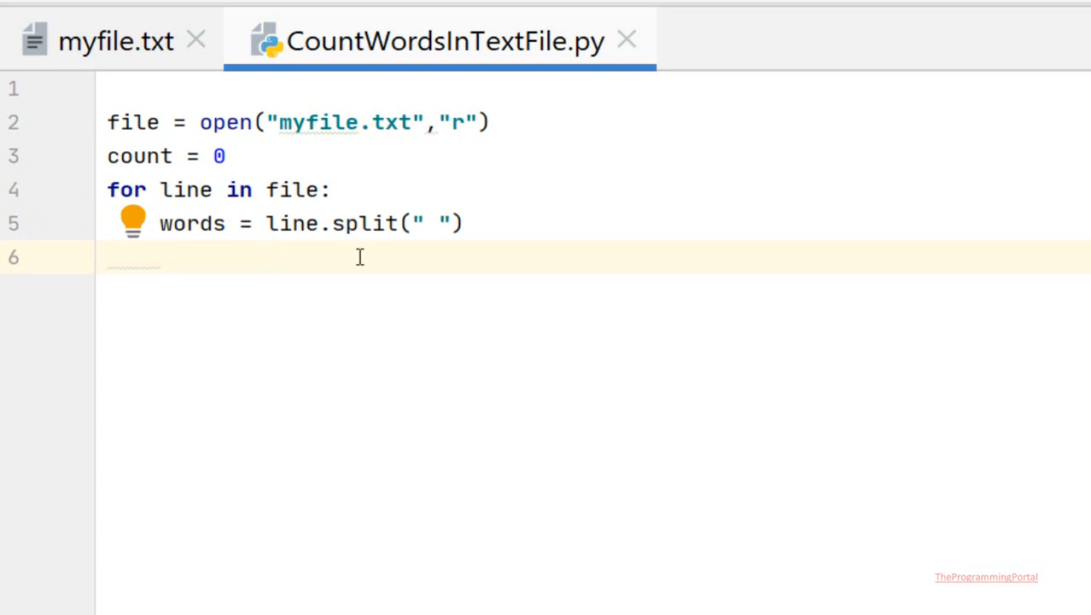
- Add the line's word count with count =+ len(words)
text(len())
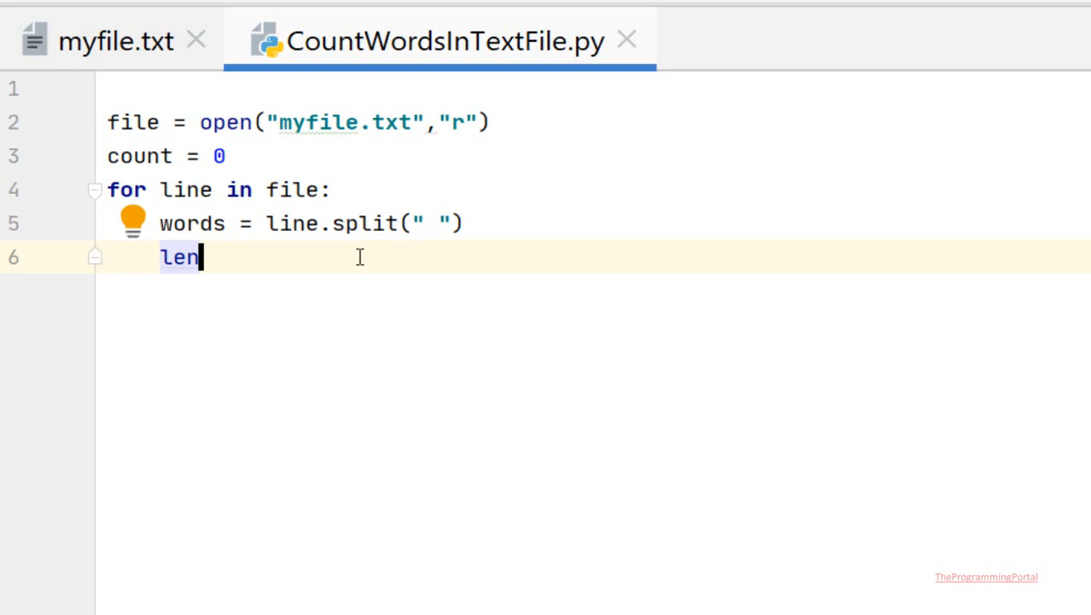
text((w))
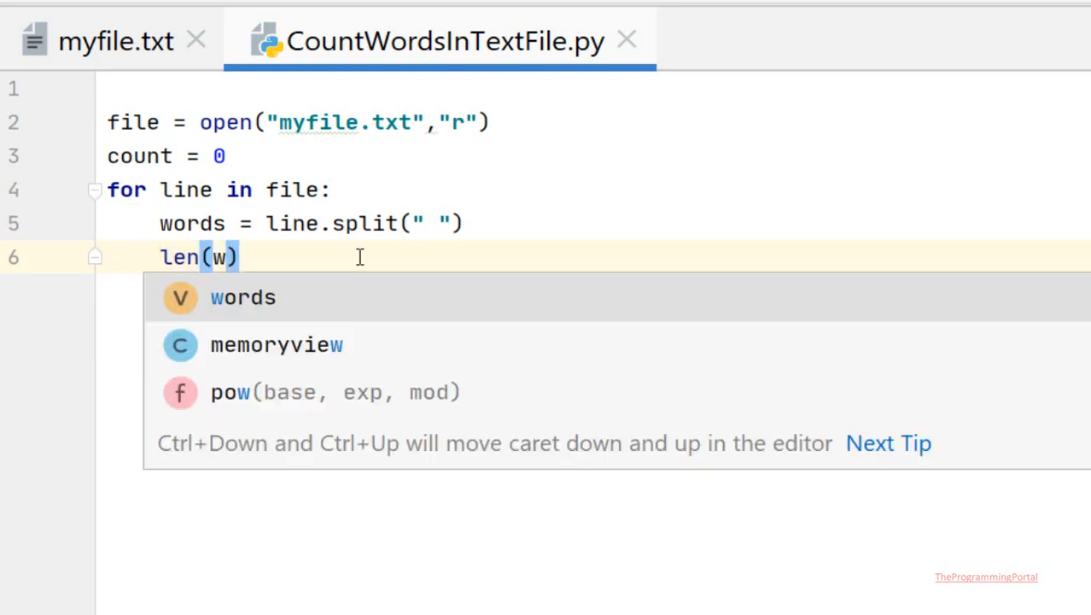
key(Tab)
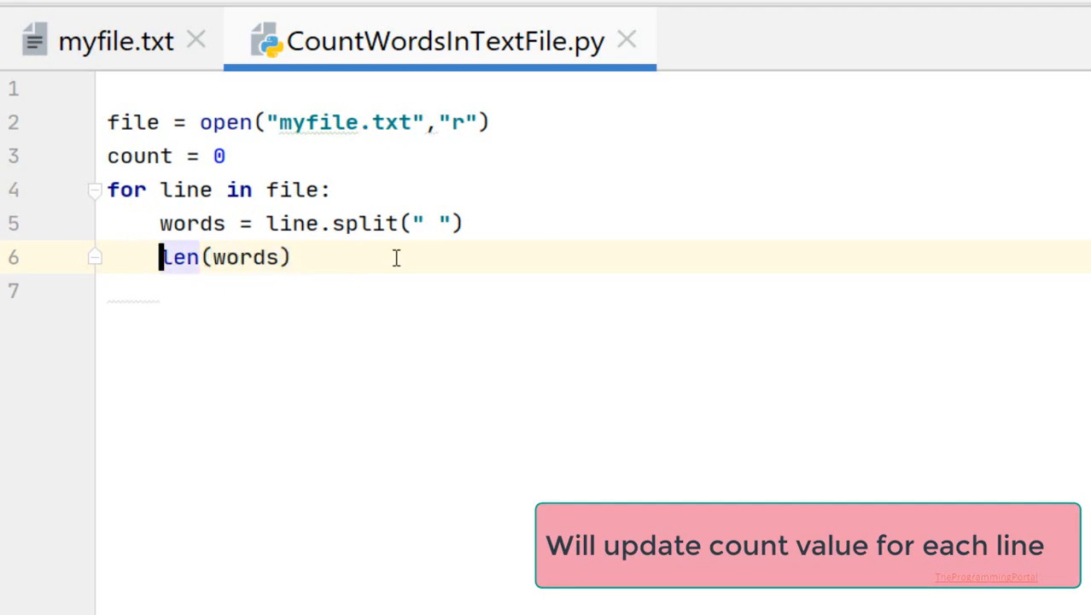
text(count =+)
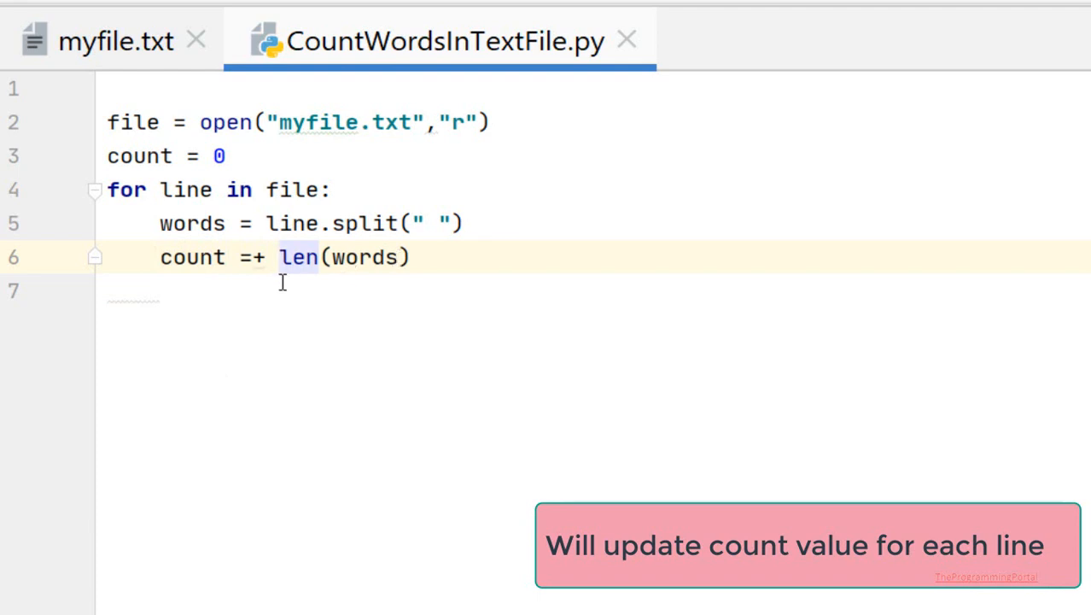
double_click(192, 256)
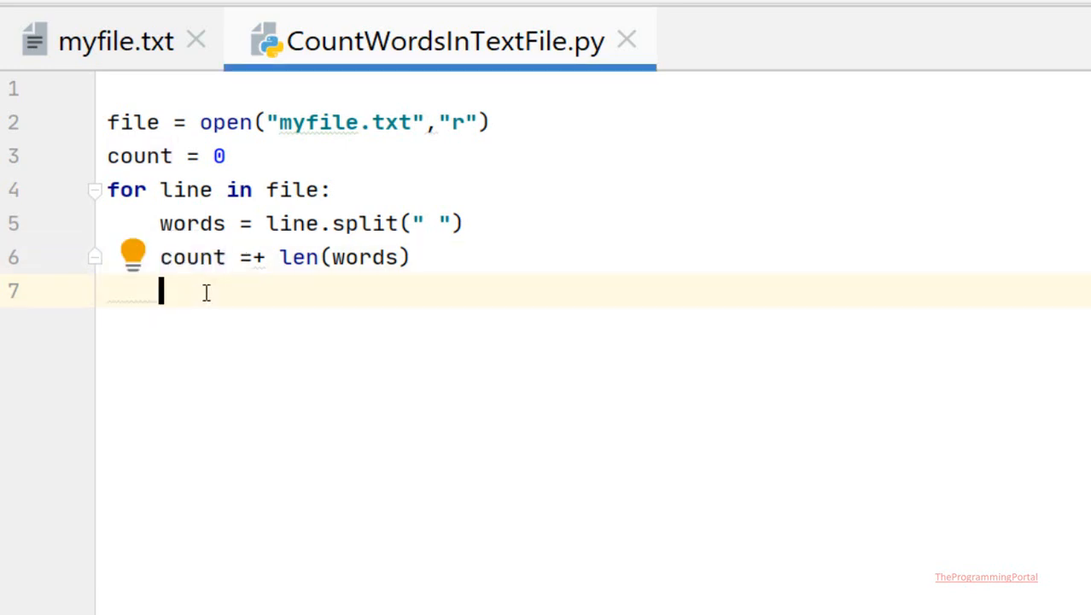
- Print "Number of words in a Text File : " with count after the loop
key(Enter)
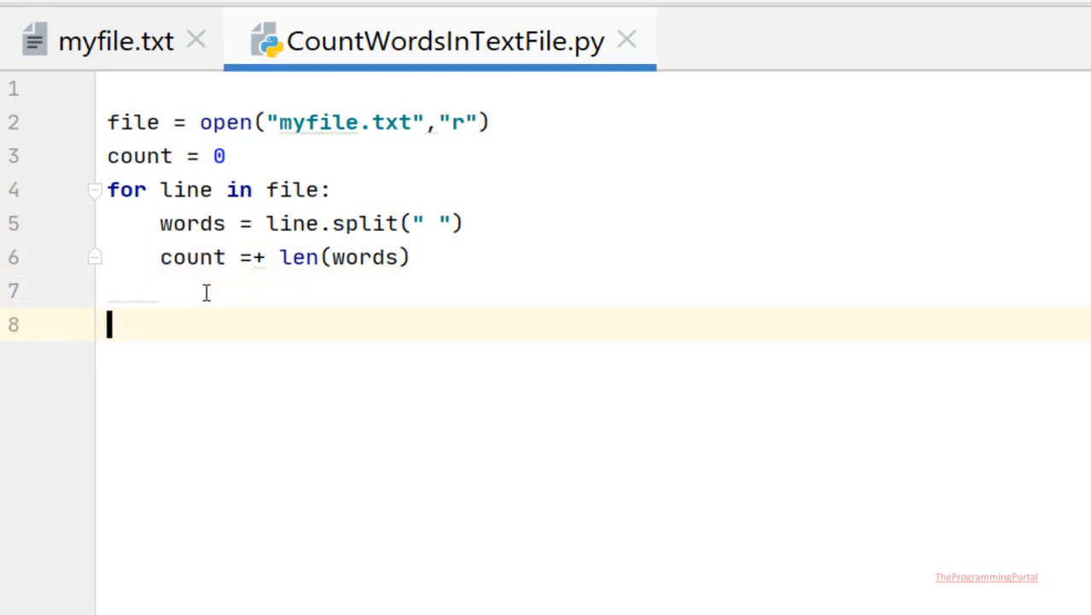
text(print))
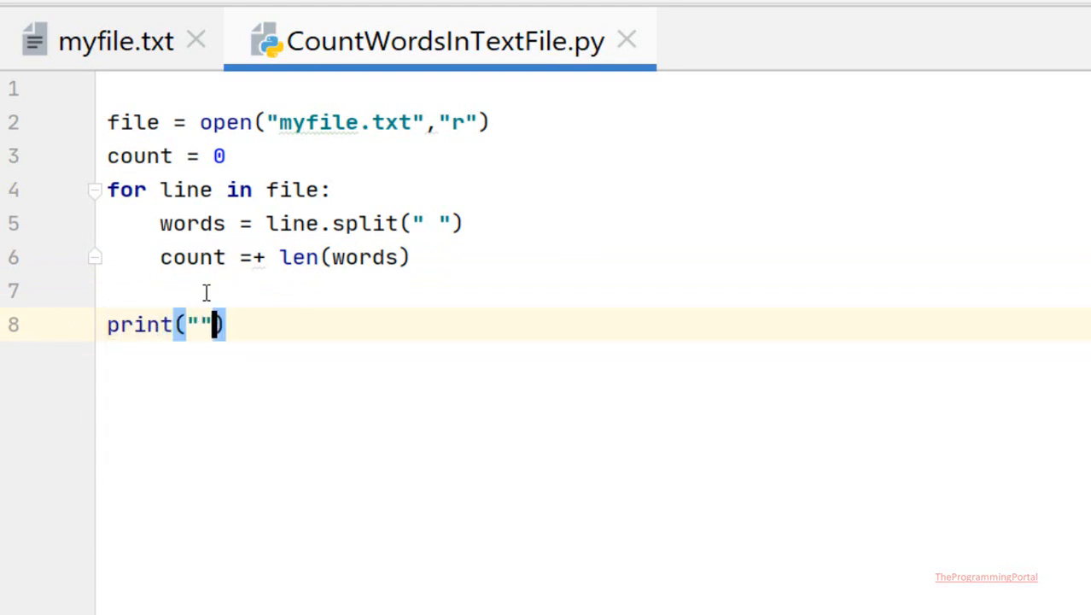
text(Number of words in a)
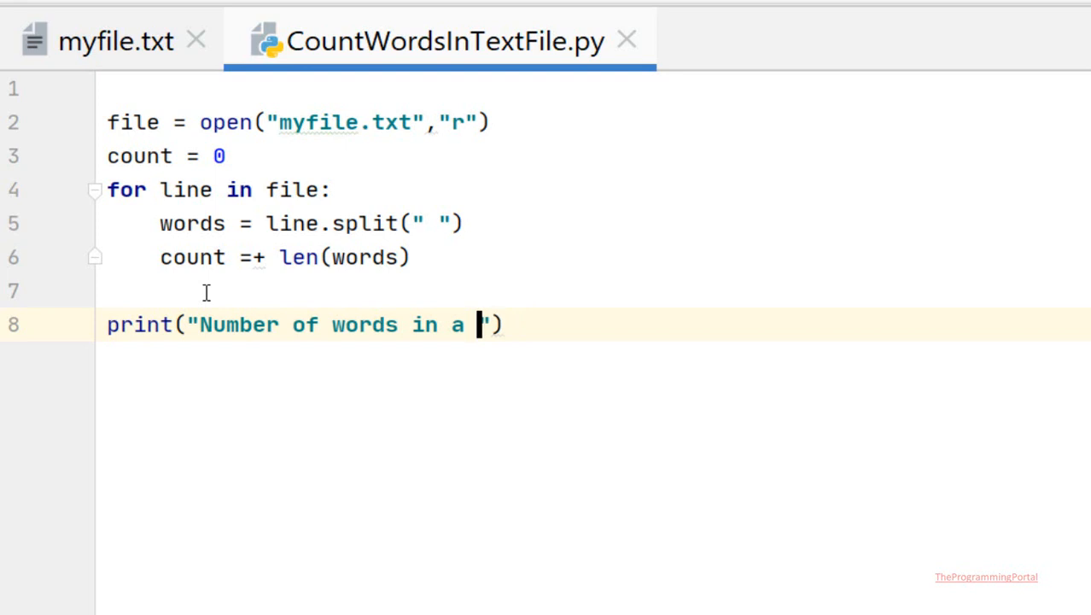
text(Text Fi)
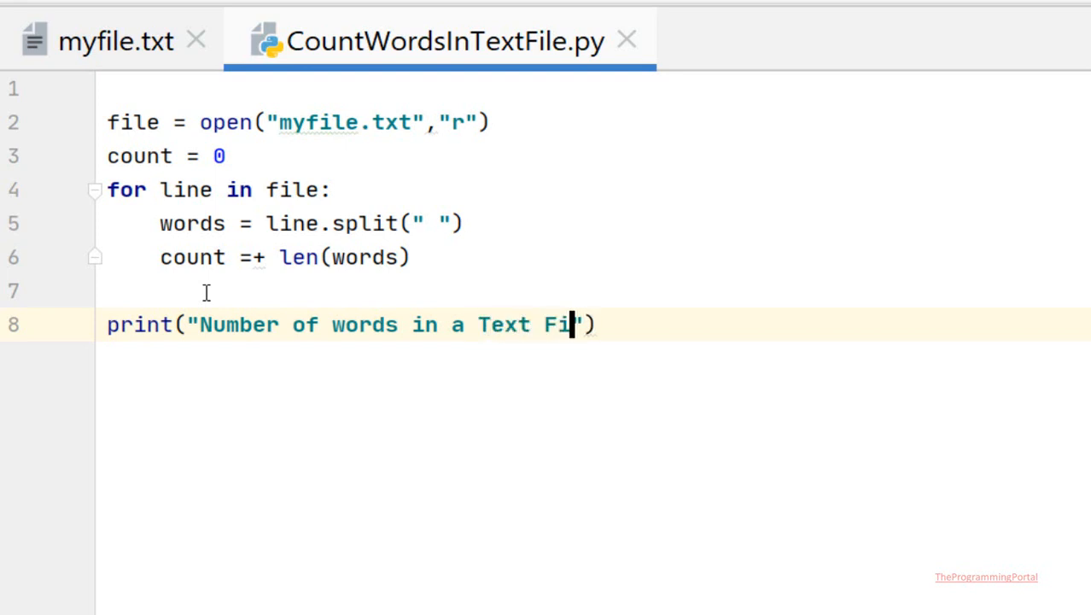
text(le :)
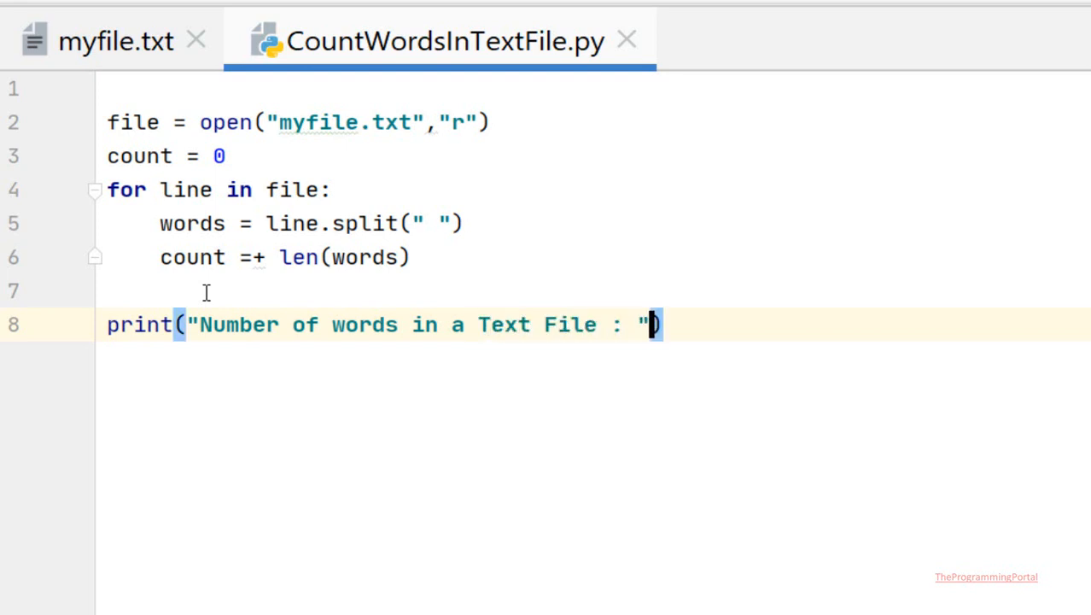
text(, c)
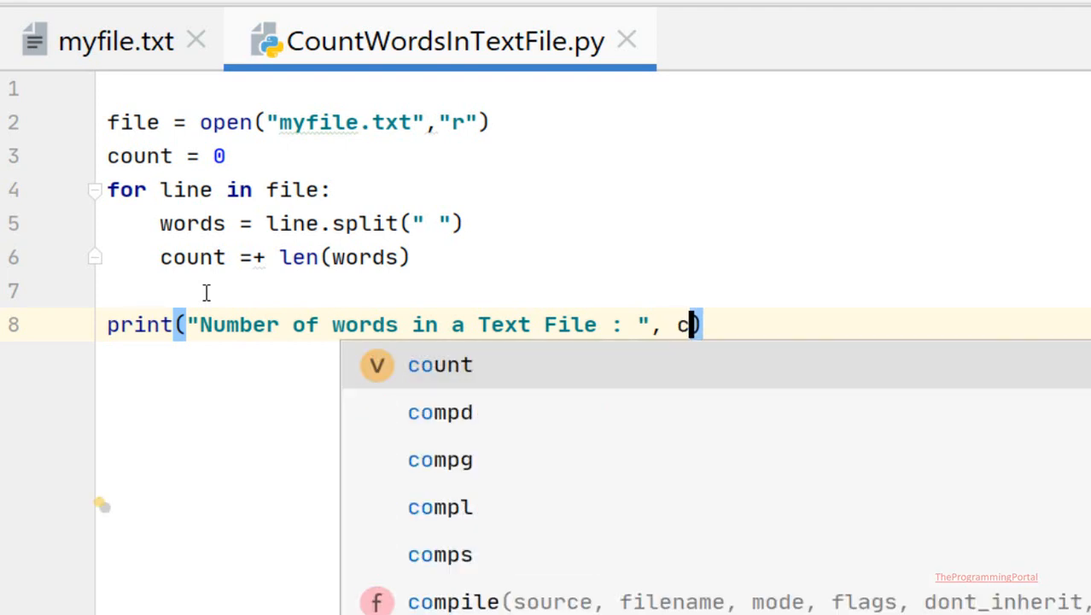
key(Enter)
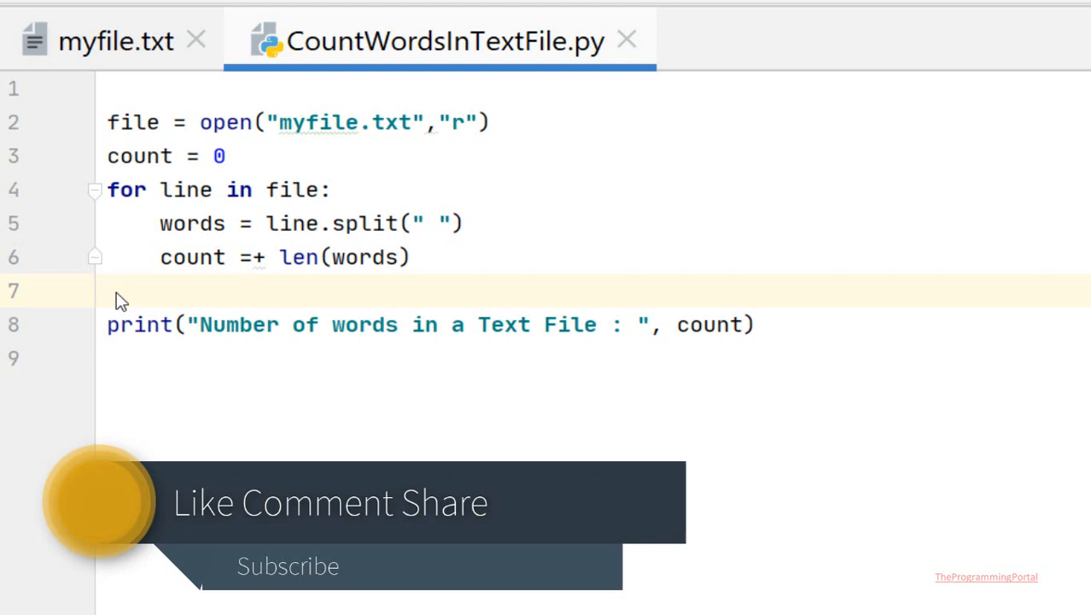
- Close the file with file.close() and bring up the editor's run options
text(file)
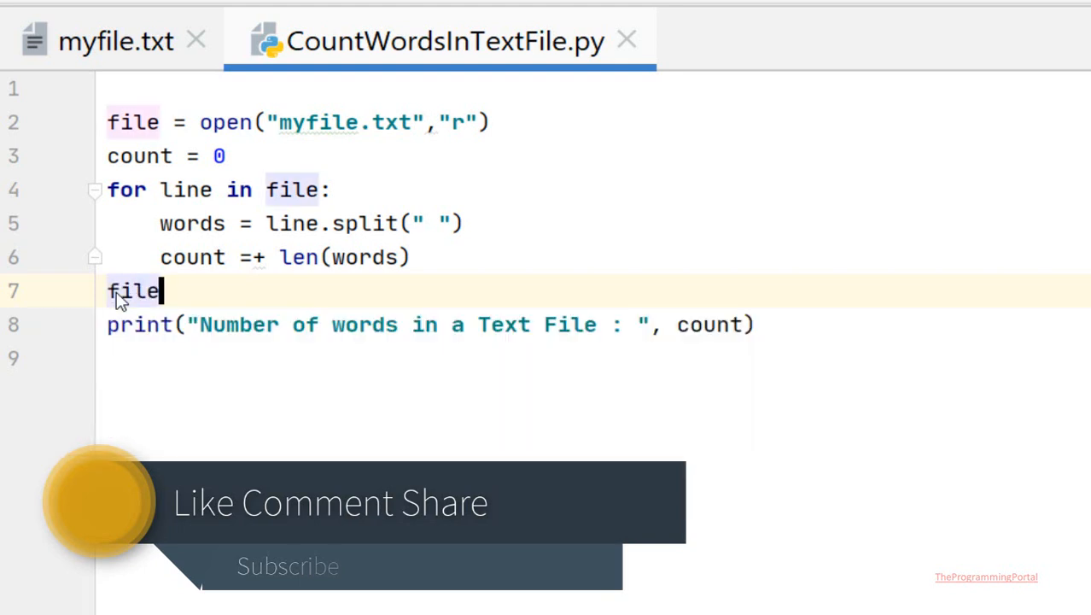
text(.close()
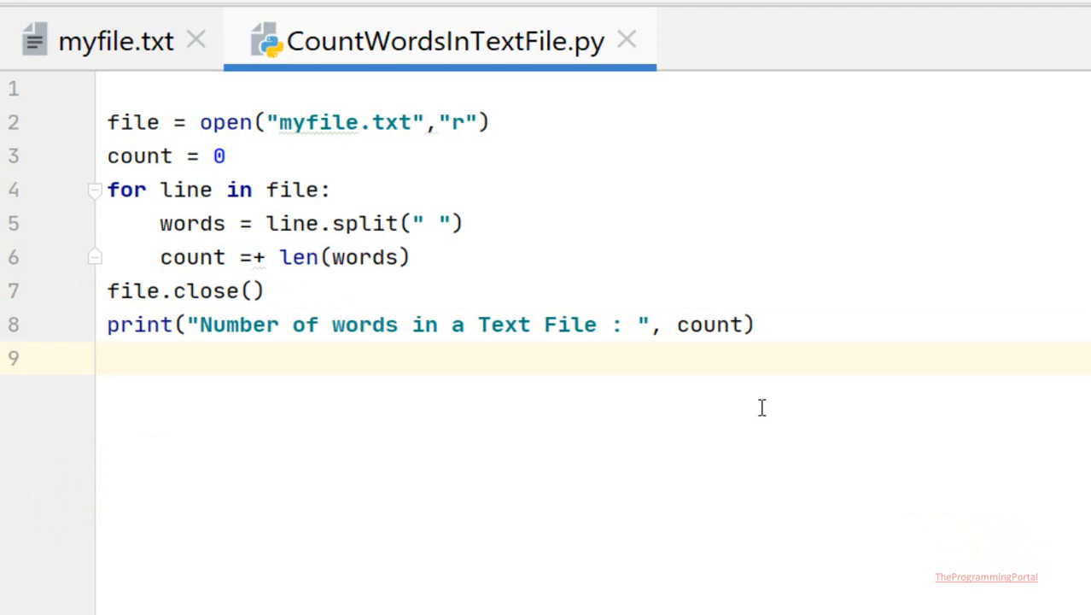
right_click(762, 406)
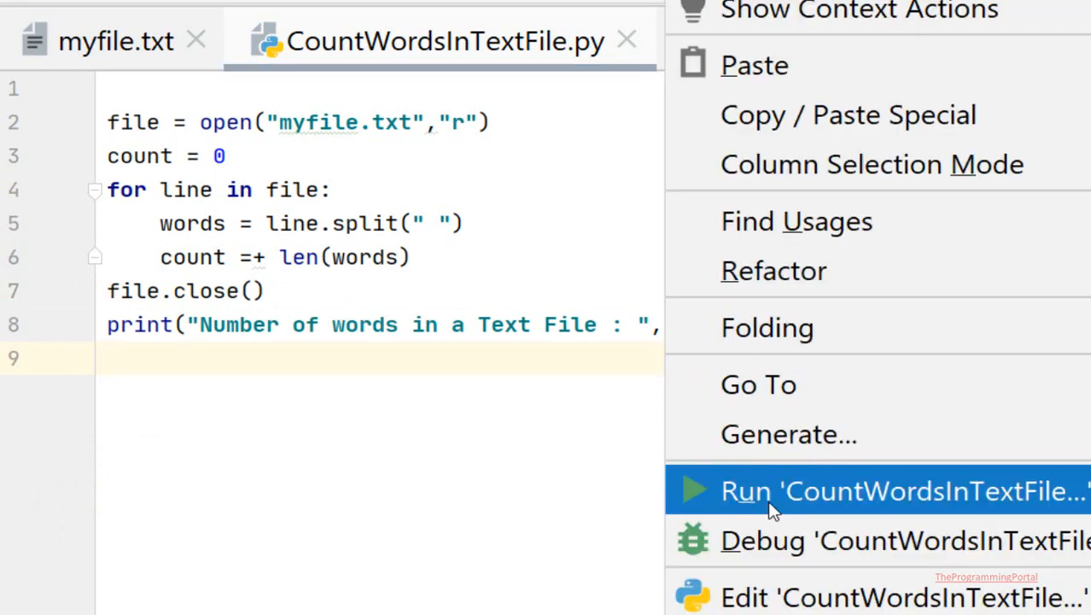